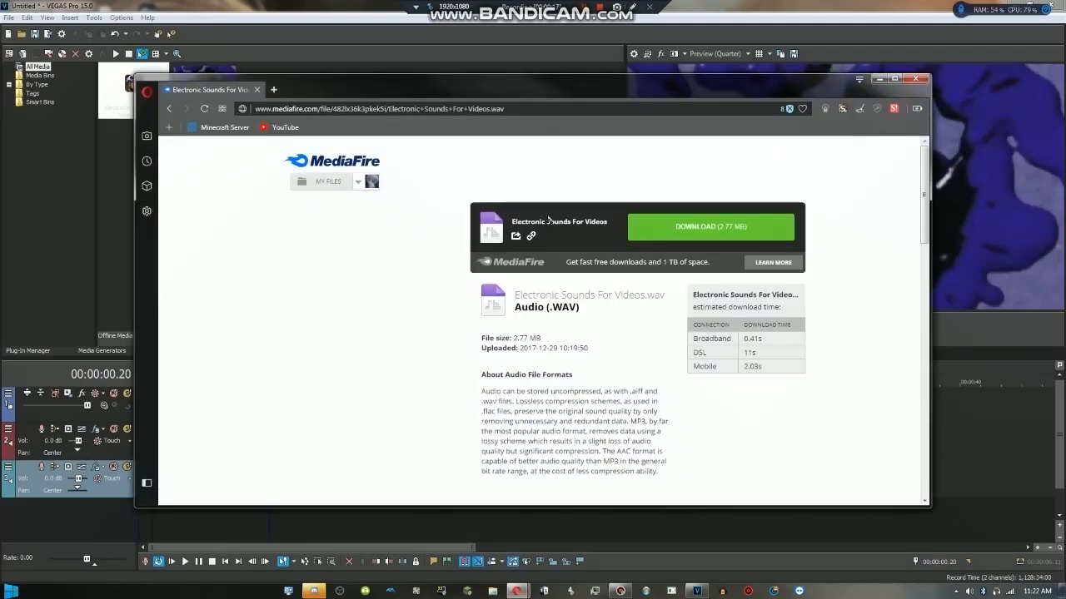
mouse_move(628, 98)
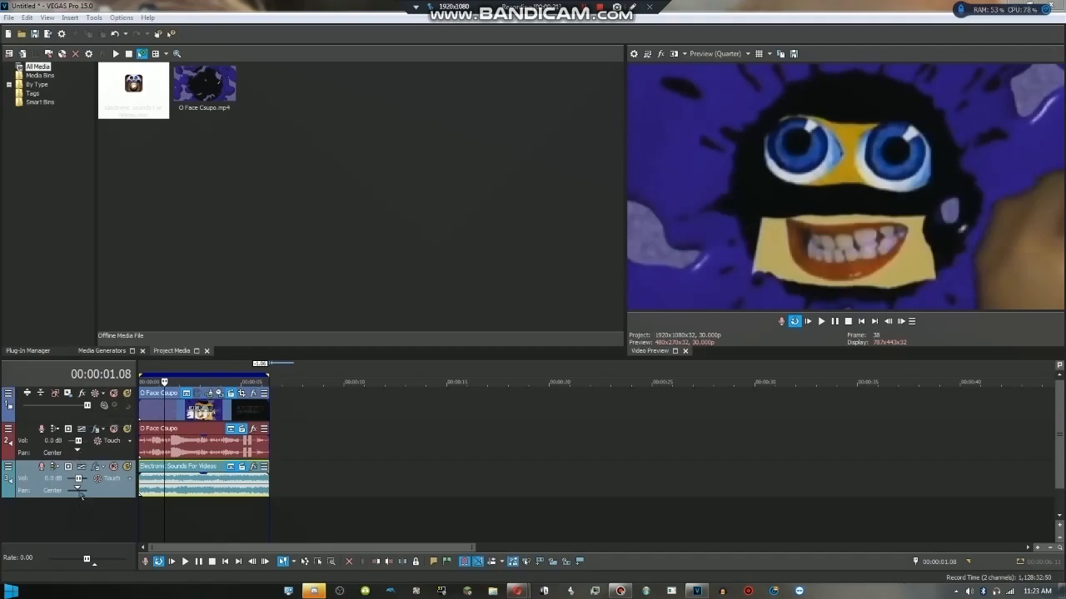
mouse_move(77, 490)
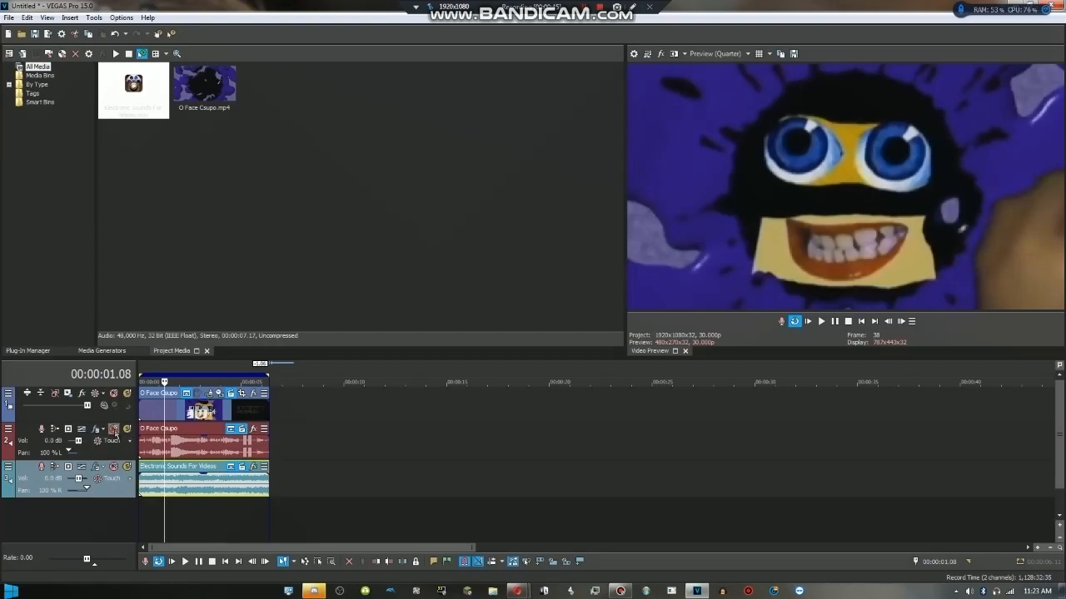
Mute the O Face Coupo audio track
click(114, 429)
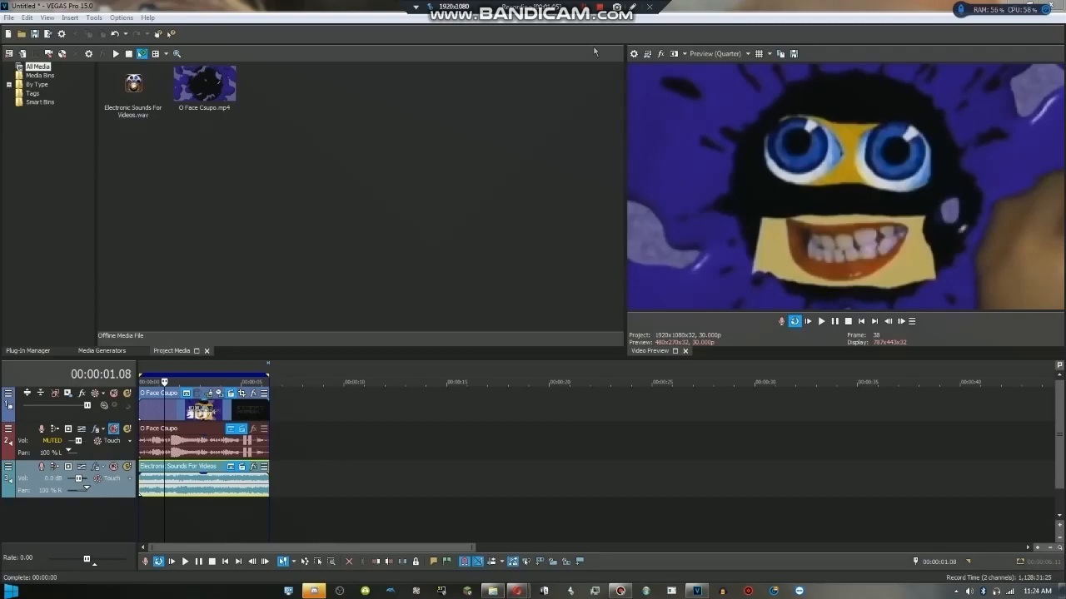
mouse_move(595, 47)
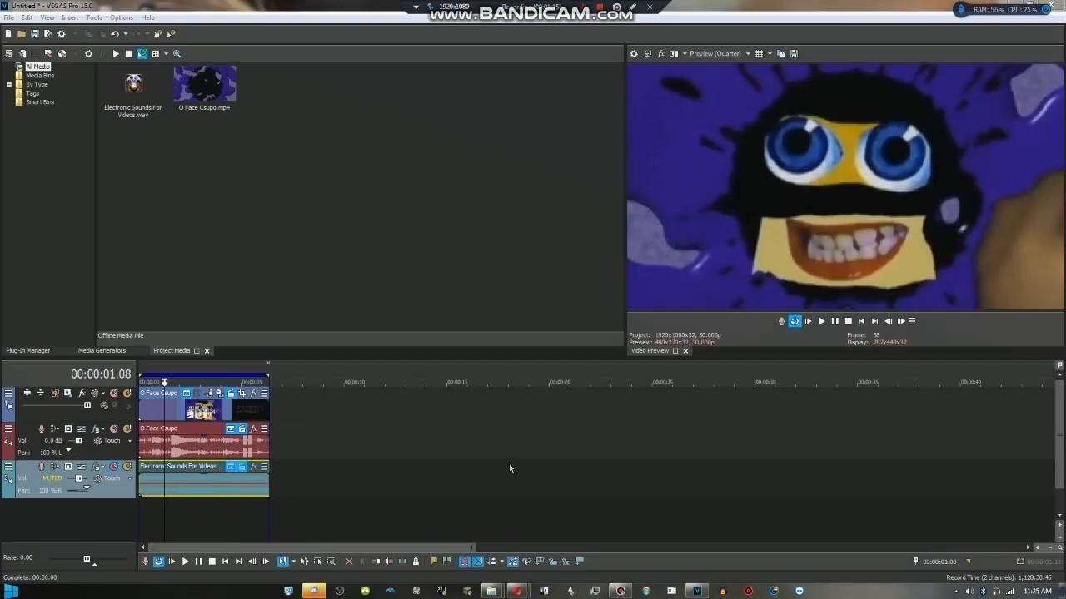
mouse_move(663, 498)
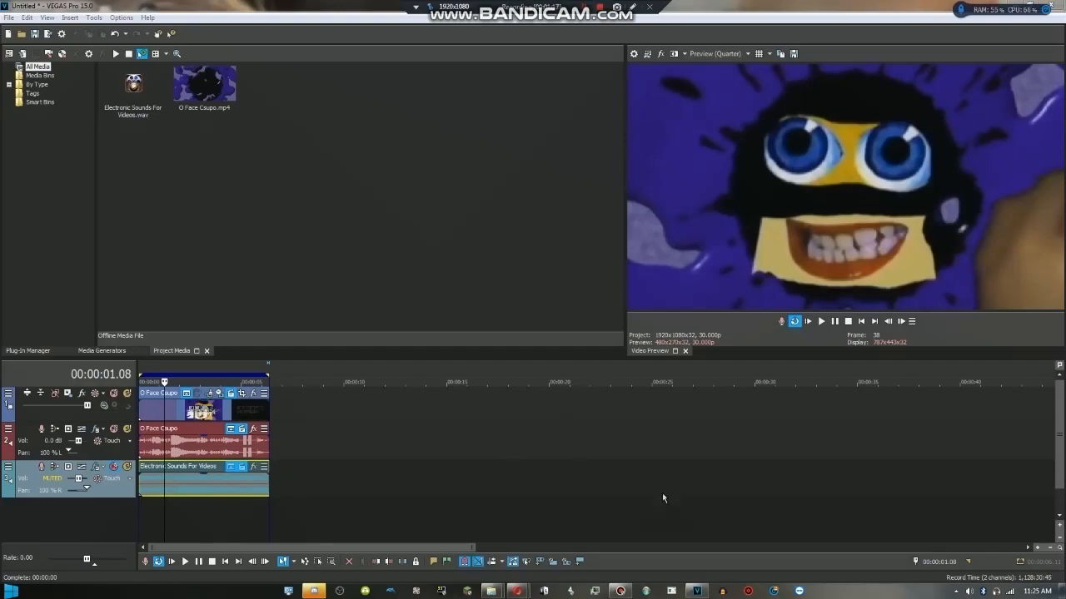
mouse_move(710, 501)
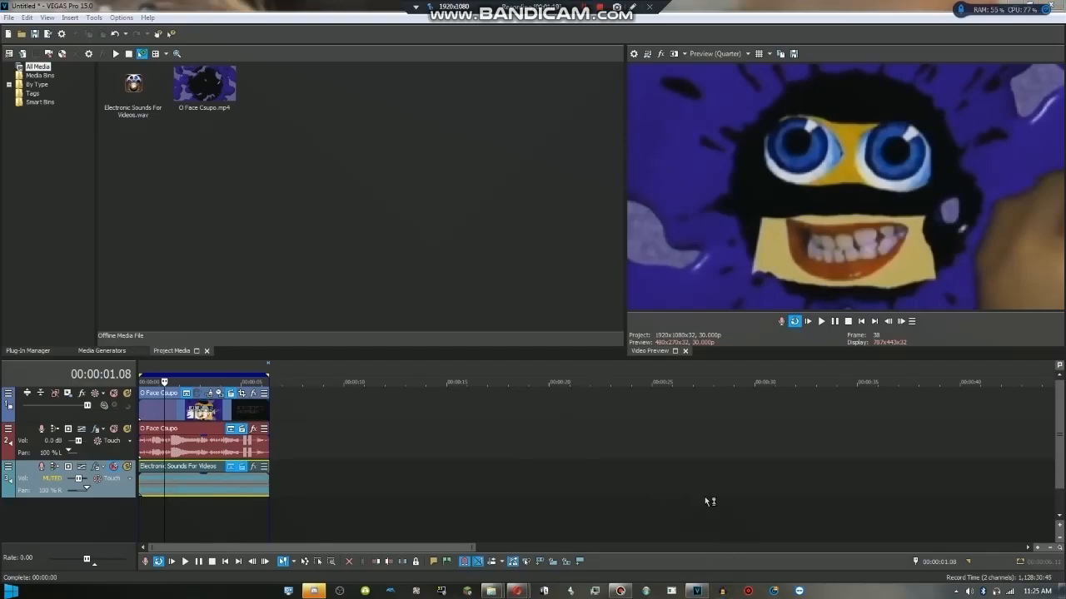
mouse_move(762, 476)
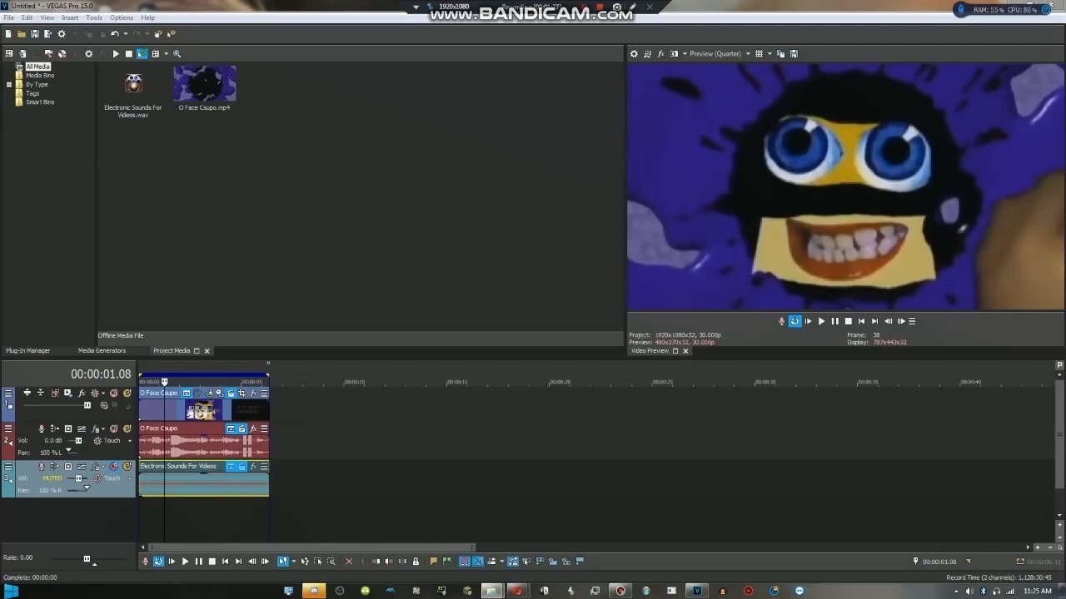
Bring the Electronic Sounds WAV into Audacity beneath the kcv jheyos track
click(491, 591)
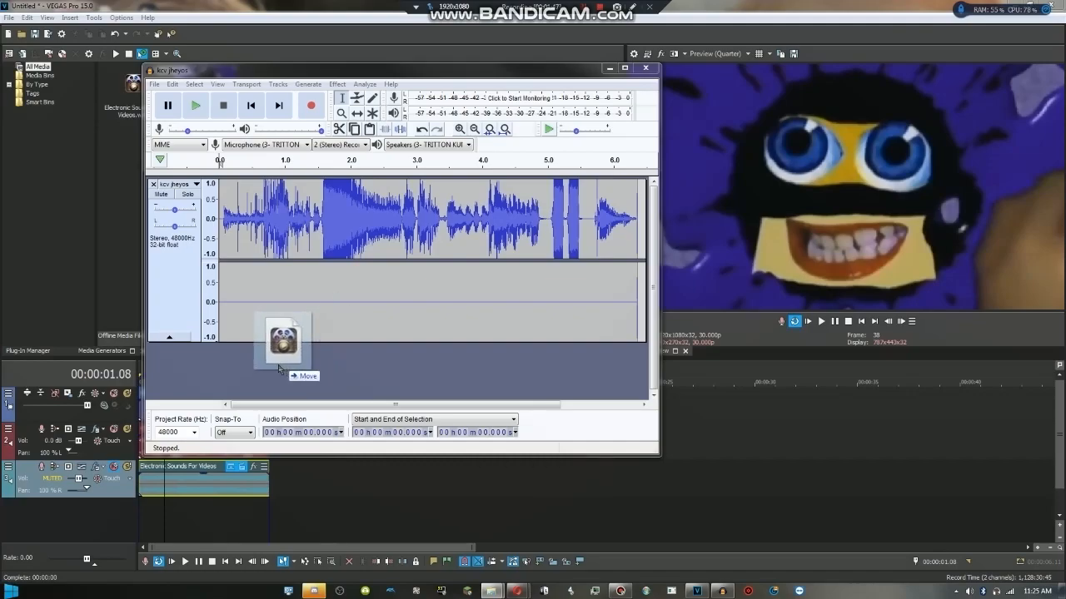
scroll(down, 3)
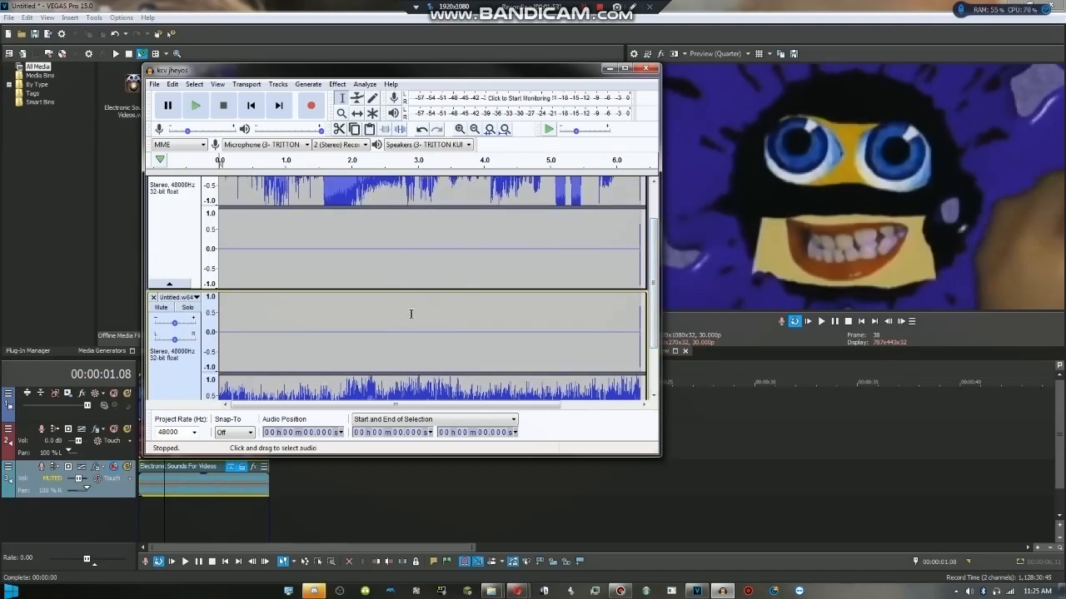
mouse_move(316, 251)
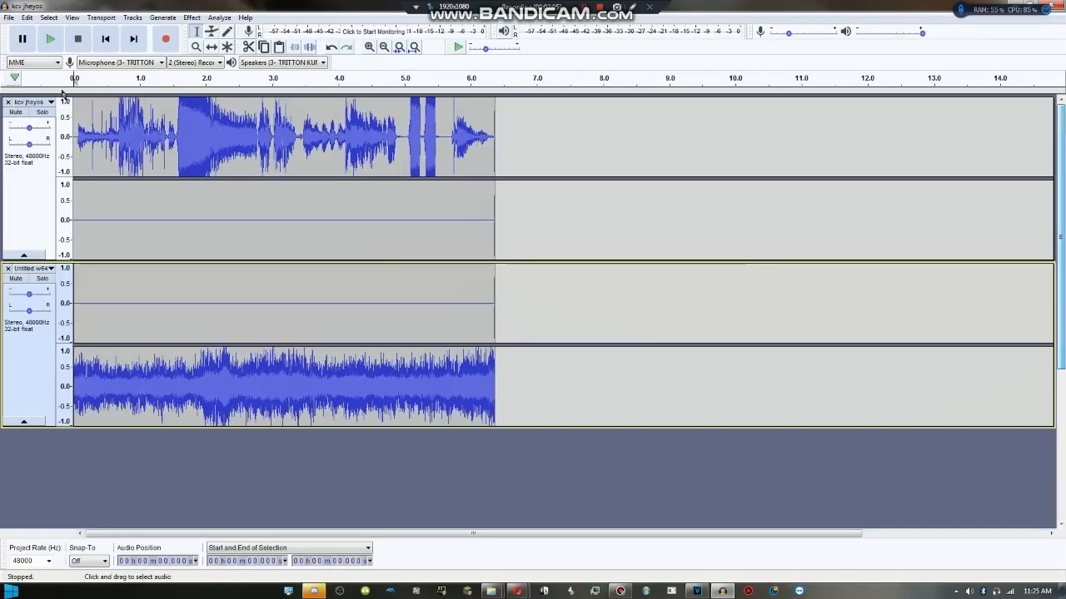
Split the kcv jheyos and electronic sounds tracks, then merge voice and sounds into one stereo track
click(53, 101)
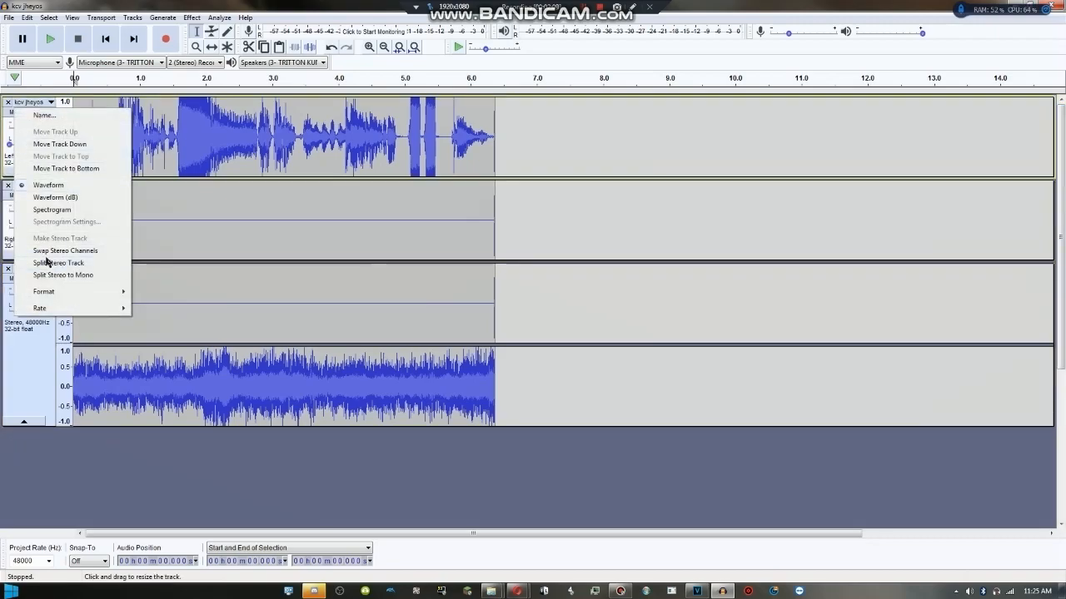
click(58, 263)
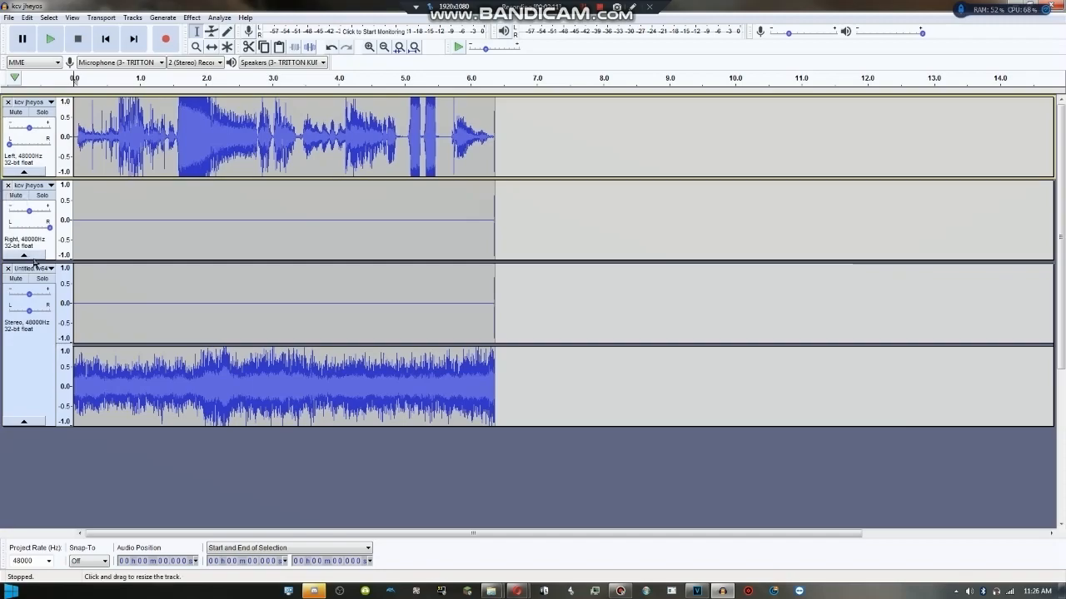
click(47, 269)
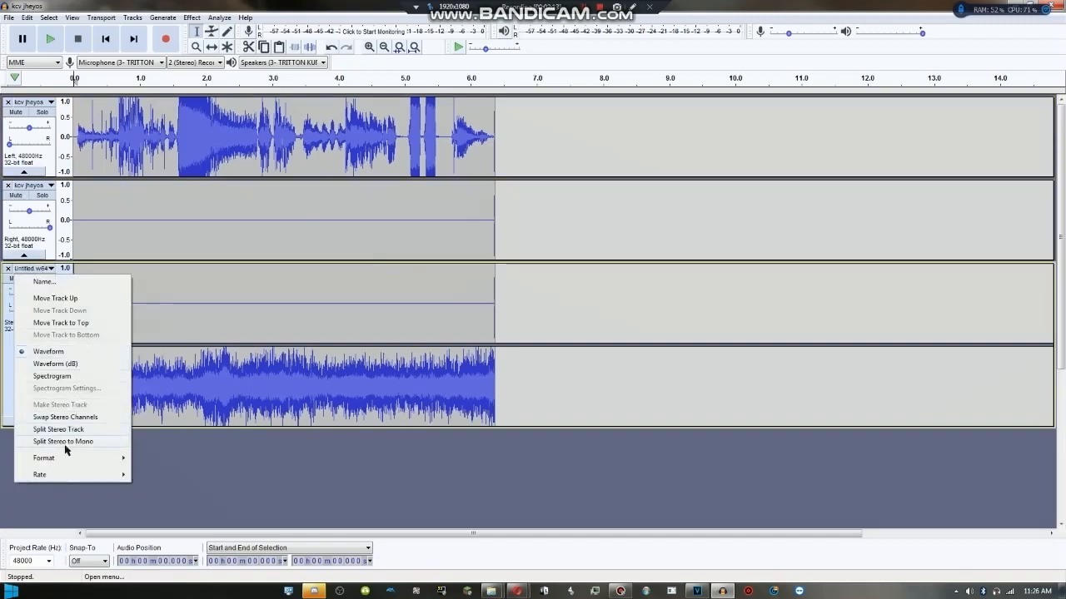
click(63, 442)
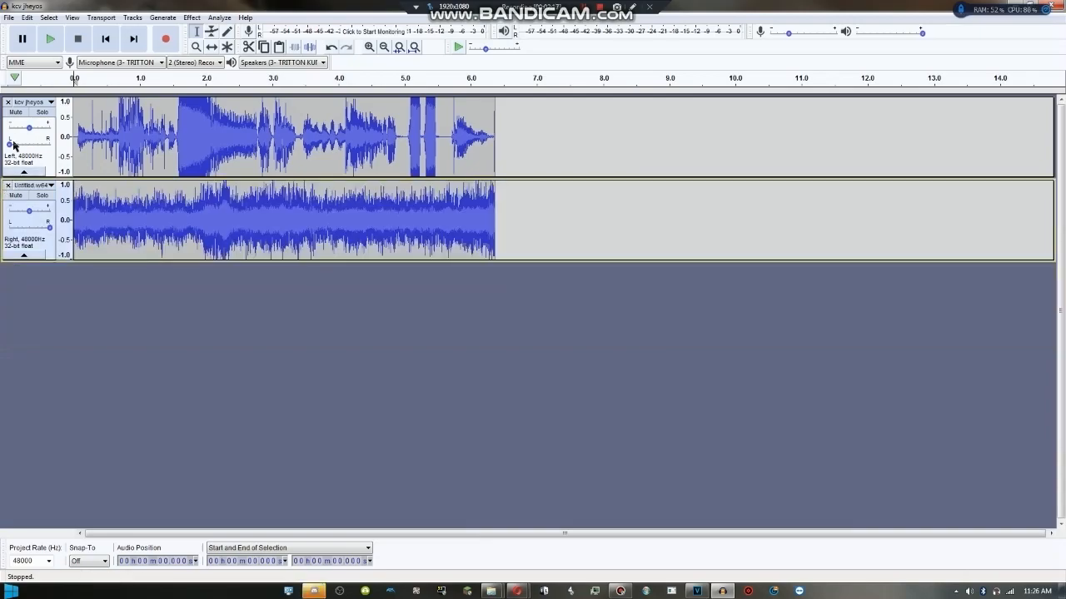
click(53, 102)
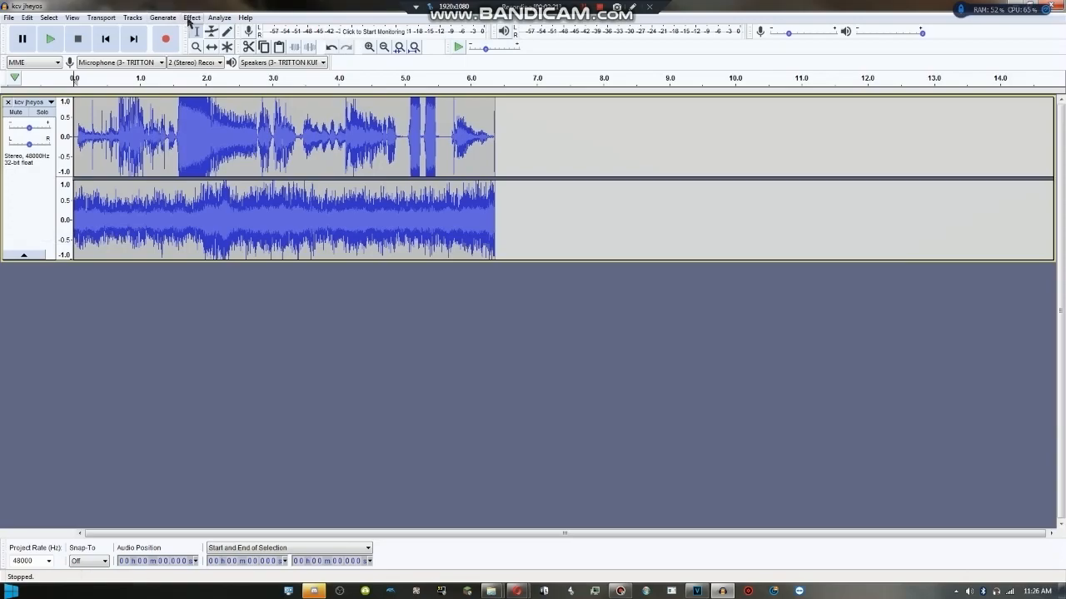
Apply the Vocoder with default settings to the whole recording and play back the result
click(191, 17)
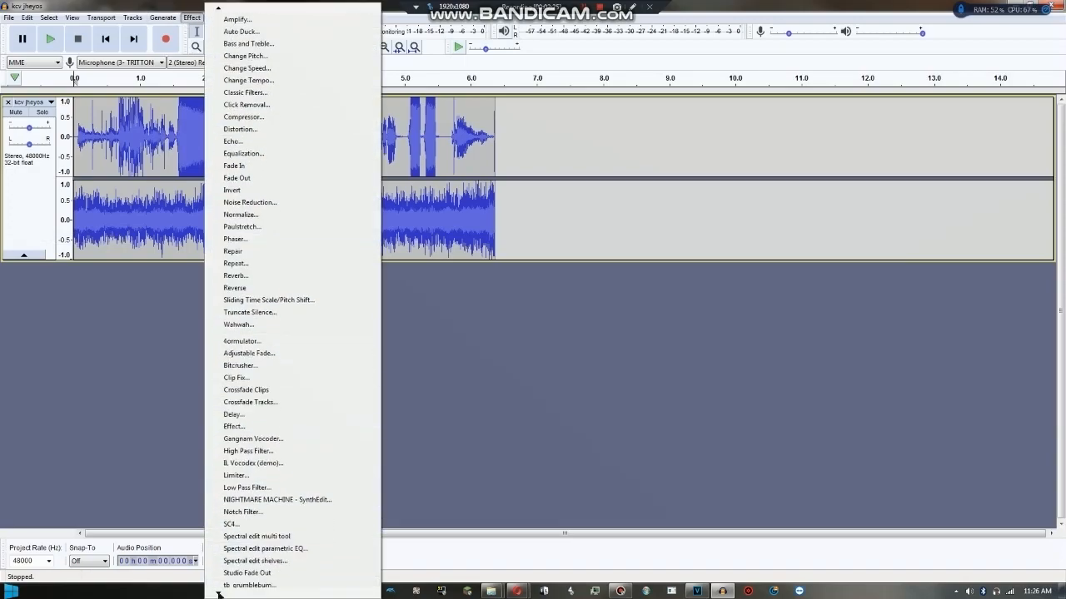
click(252, 439)
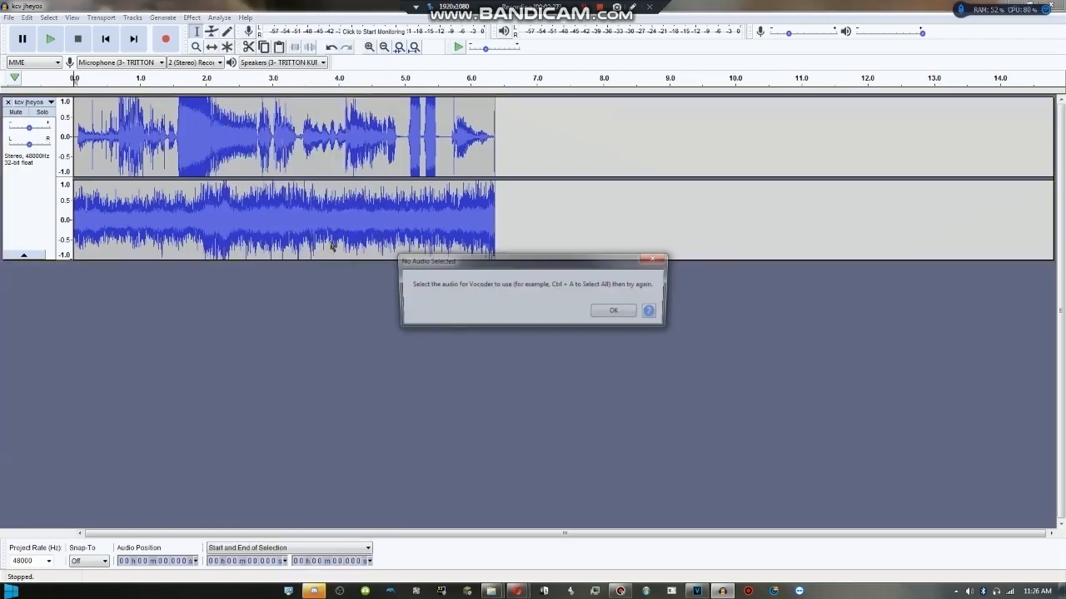
click(613, 311)
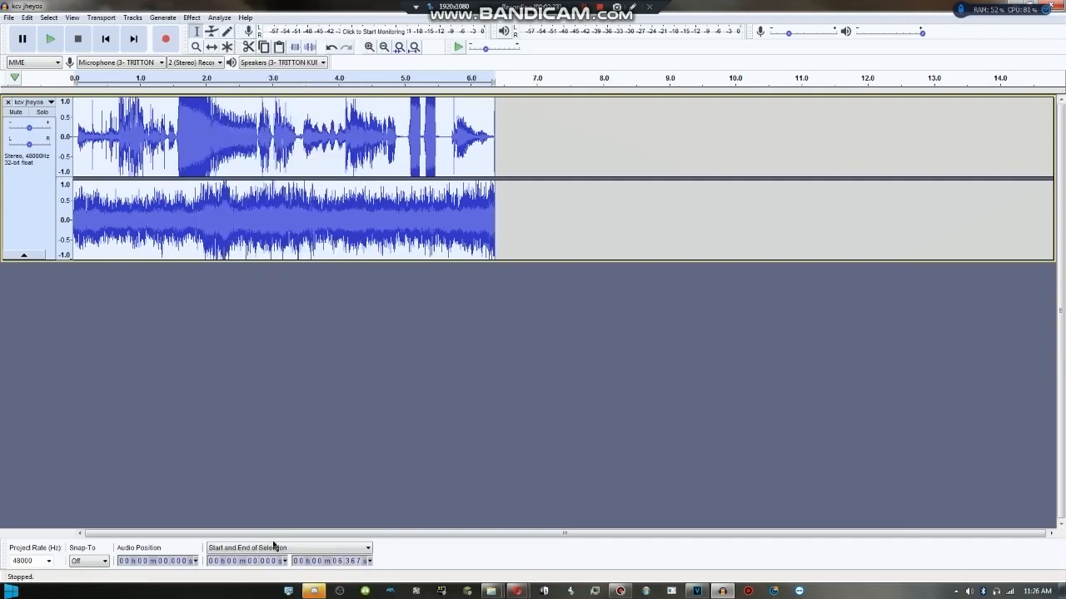
click(192, 17)
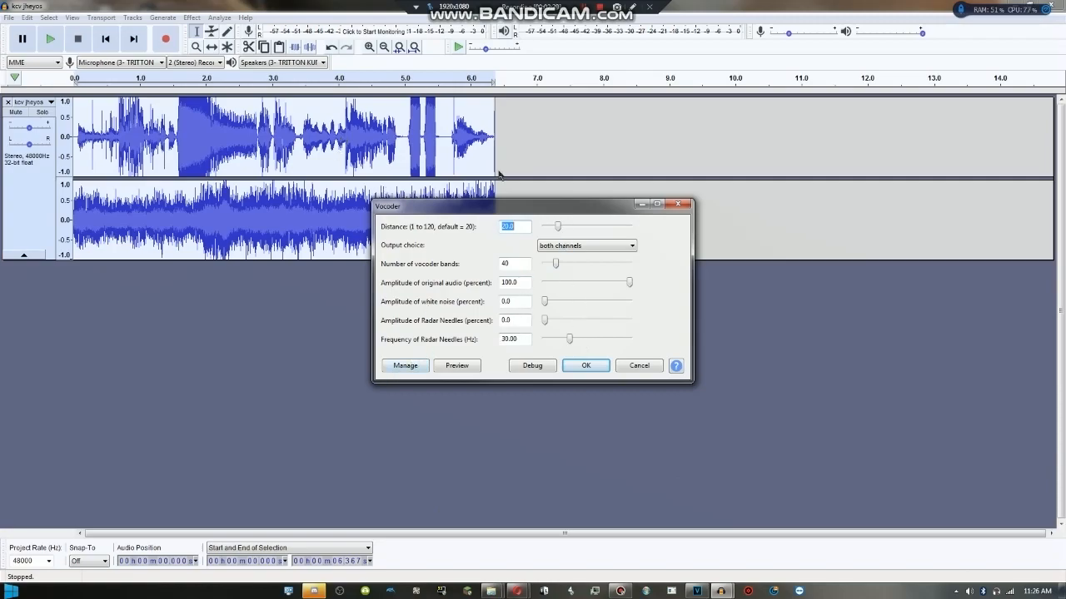
mouse_move(517, 197)
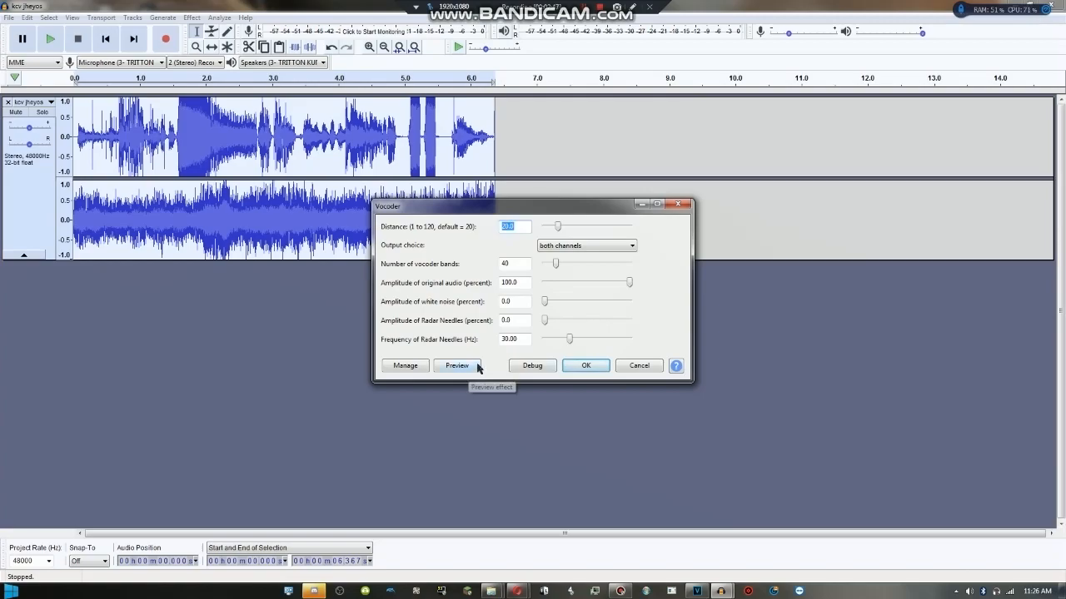
click(584, 365)
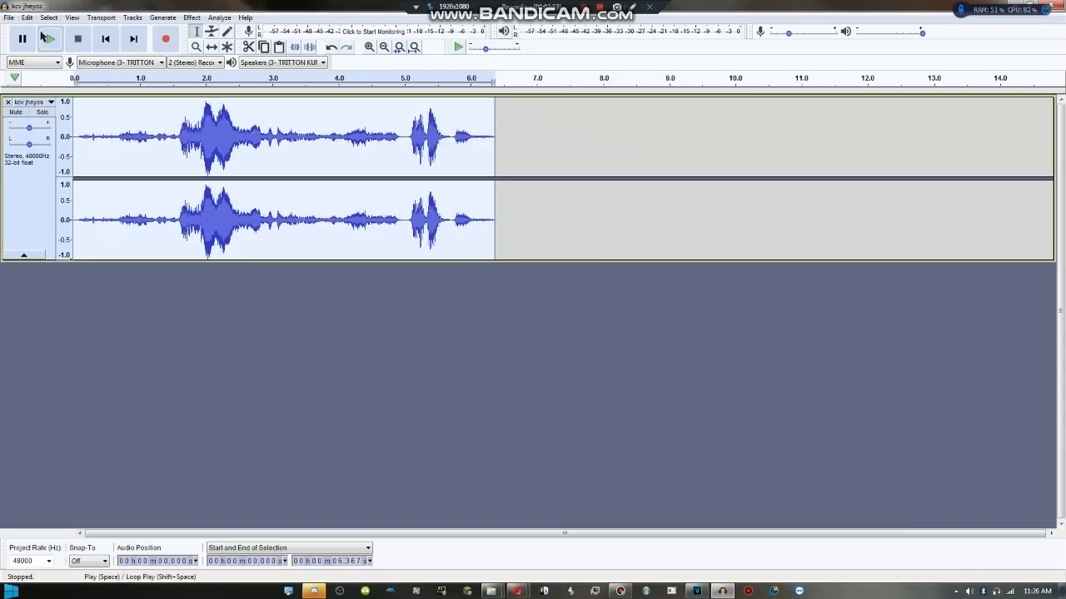
click(50, 38)
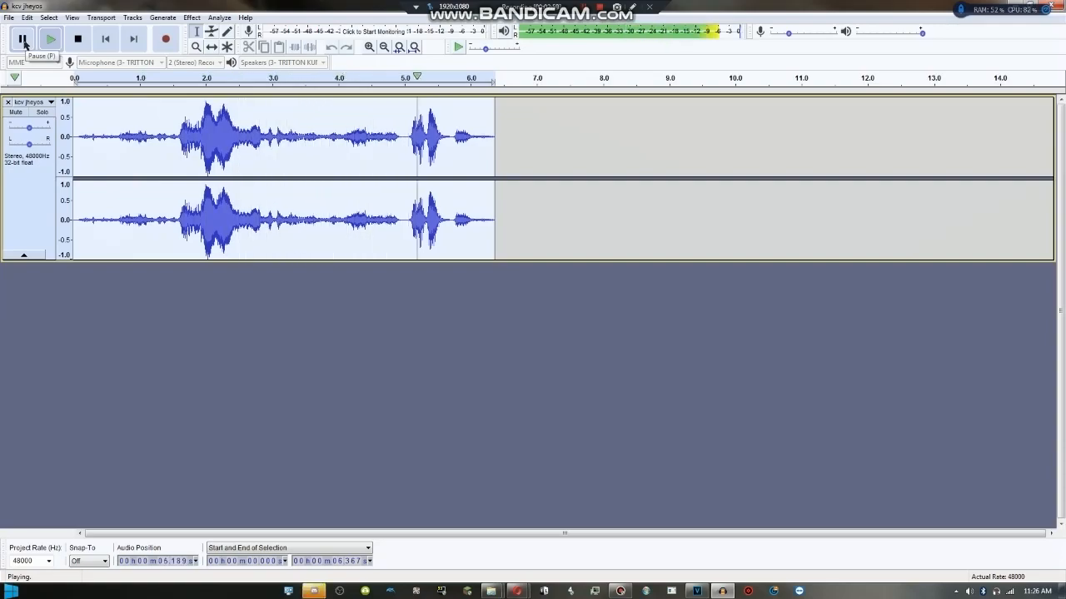
click(23, 38)
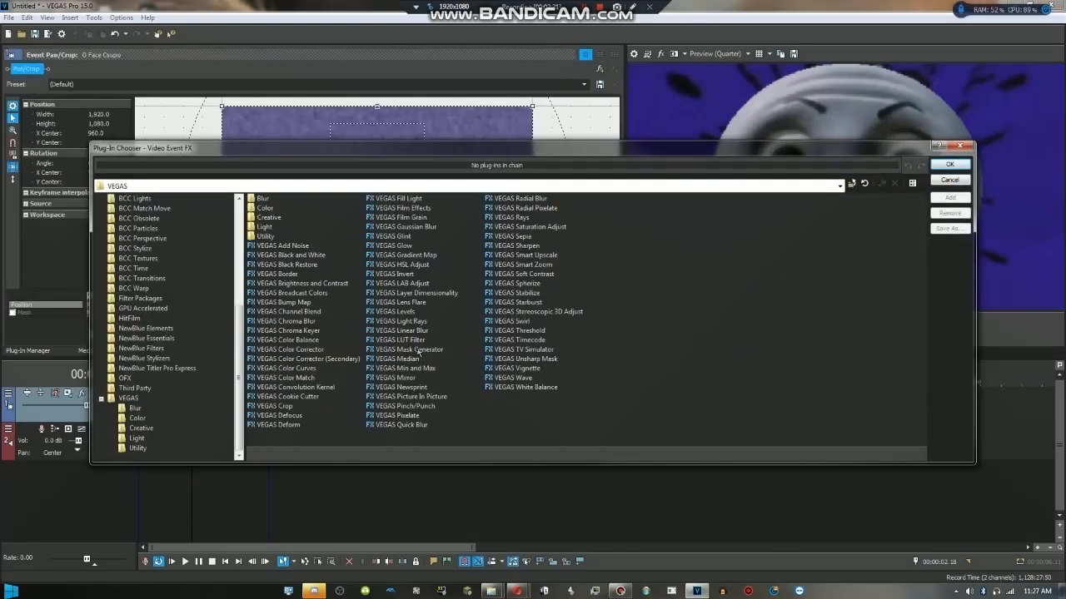
Add VEGAS Gradient Map to the O Face clip and choose the Electronics Sounds preset
click(407, 255)
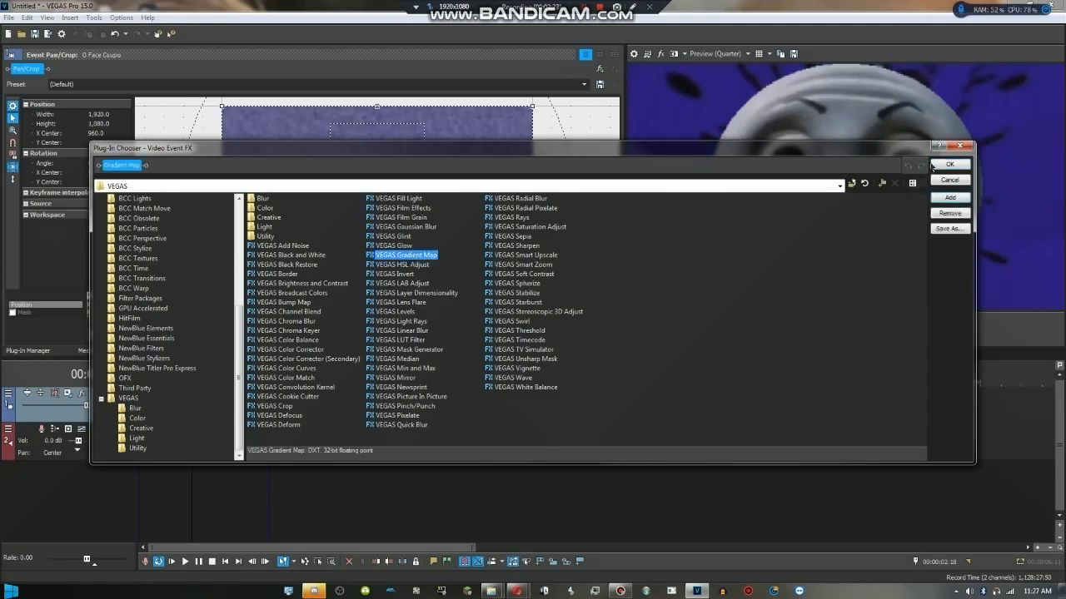
click(949, 163)
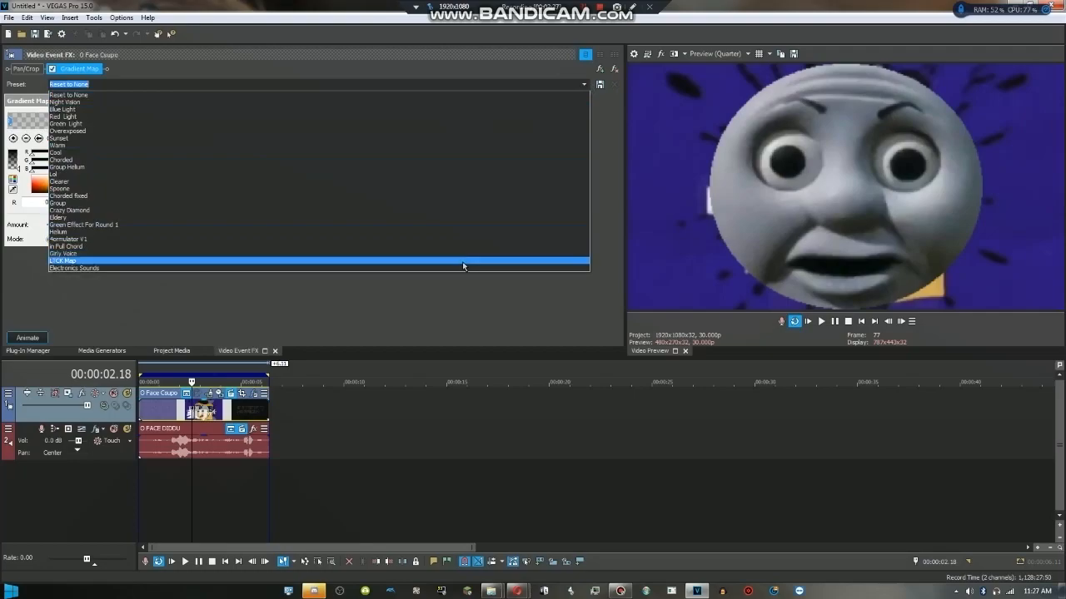
click(73, 260)
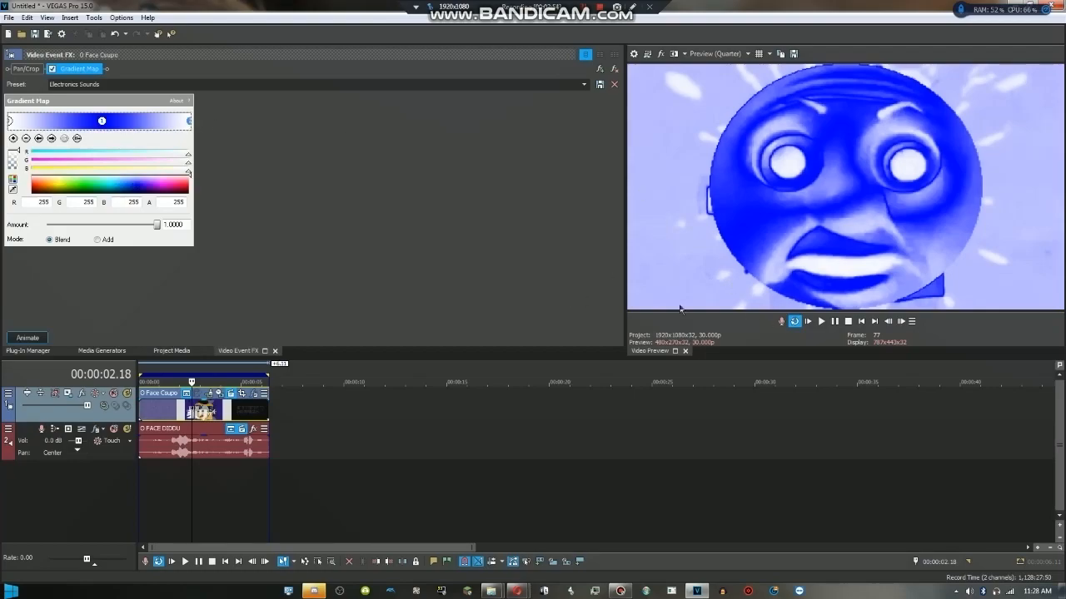
Play the clip from the start in the Video Preview to check the blue tint
click(820, 322)
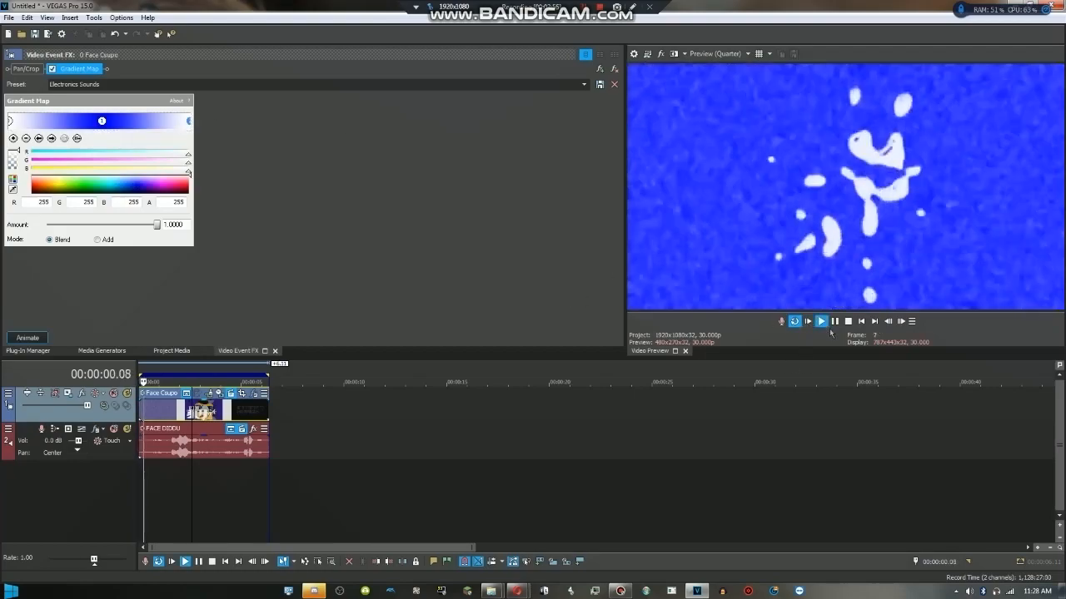
click(820, 321)
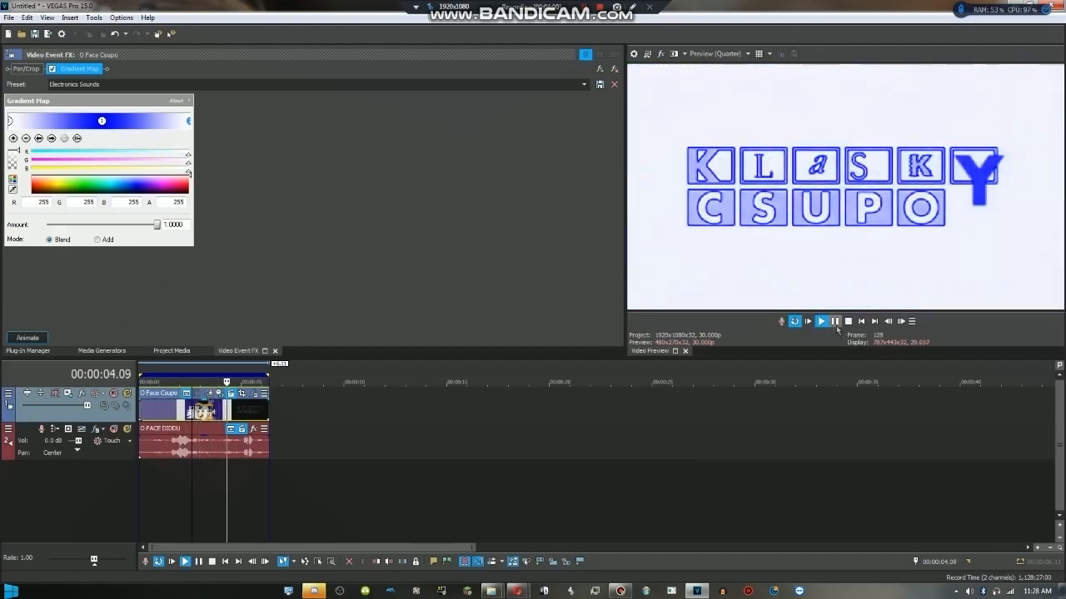
click(820, 321)
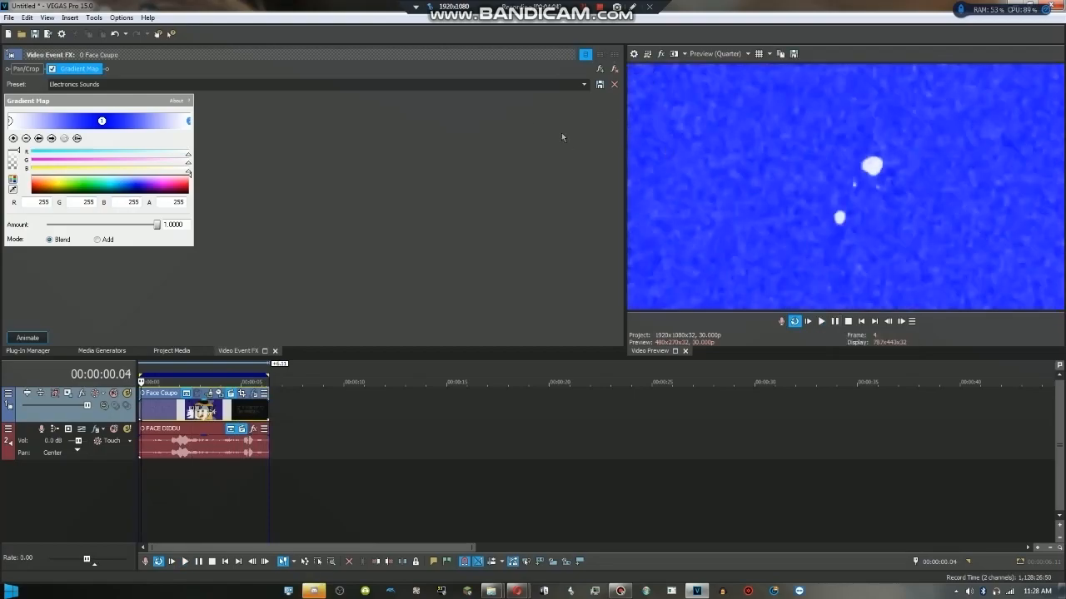
mouse_move(470, 78)
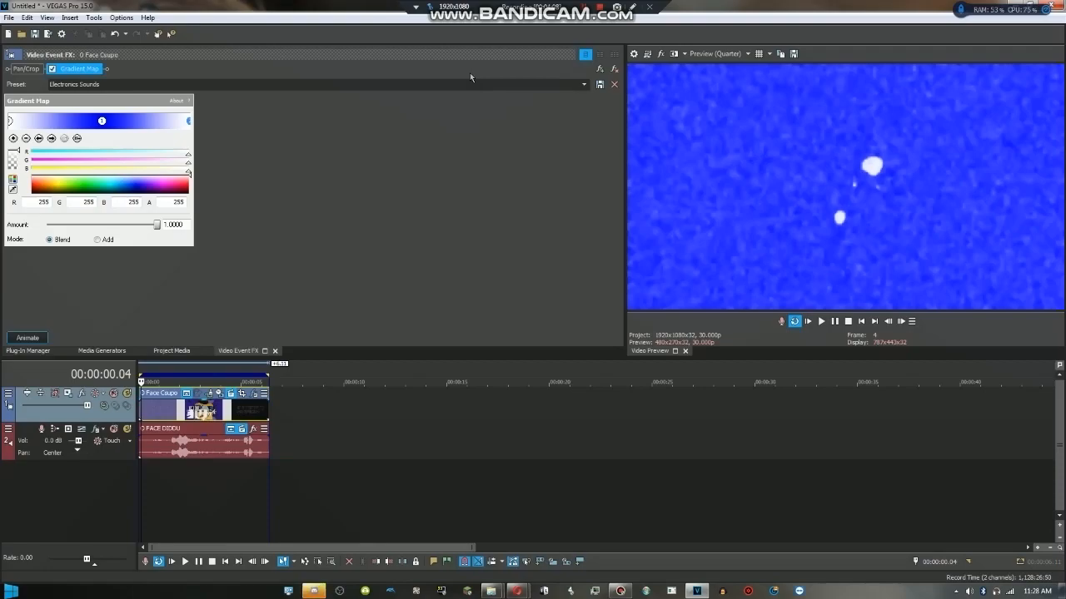
mouse_move(515, 80)
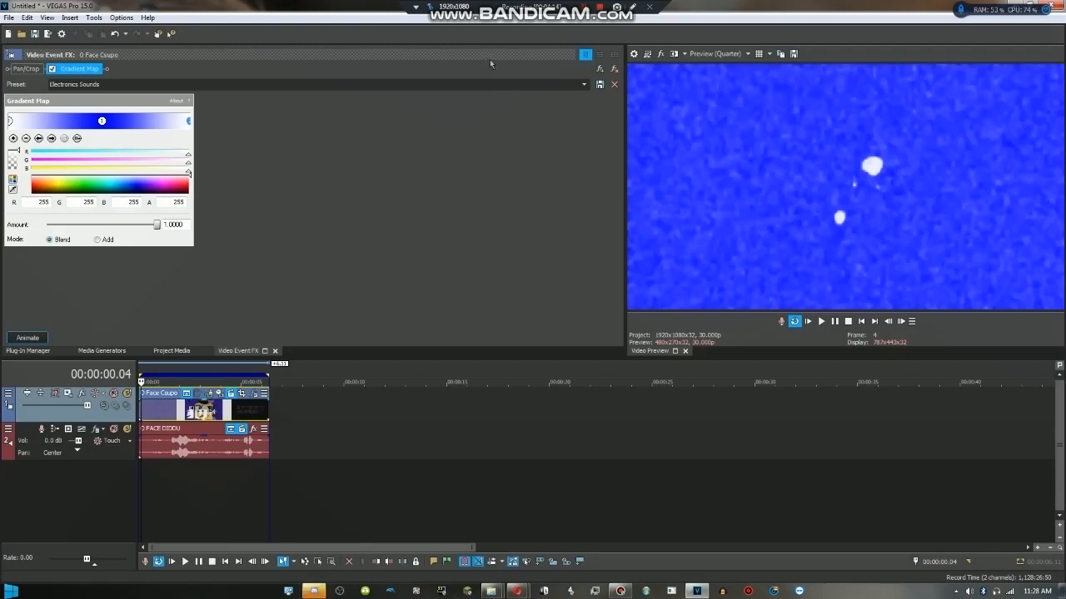
mouse_move(610, 25)
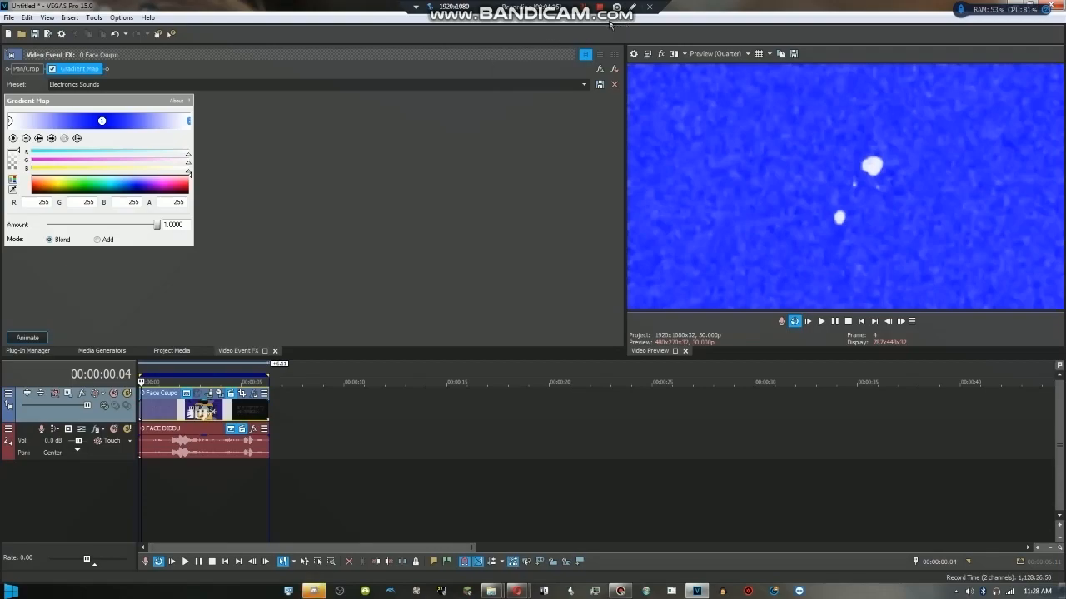